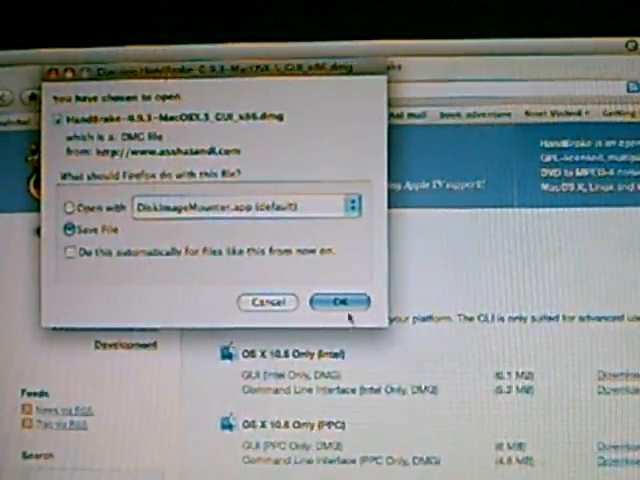
Save the HandBrake disk image so it downloads and opens for installation
{"action": "left_click", "coordinate": [340, 302]}
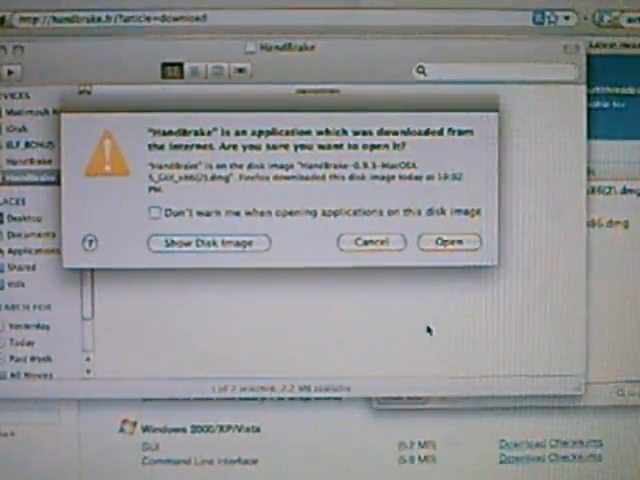
{"action": "left_click", "coordinate": [450, 242]}
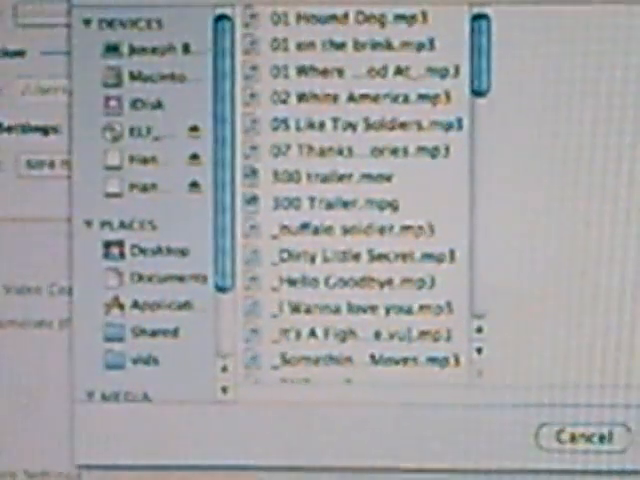
Scroll the source file list to locate Family Guy - Annoying Stewie.mp4
{"action": "scroll", "scroll_direction": "down", "scroll_amount": 3}
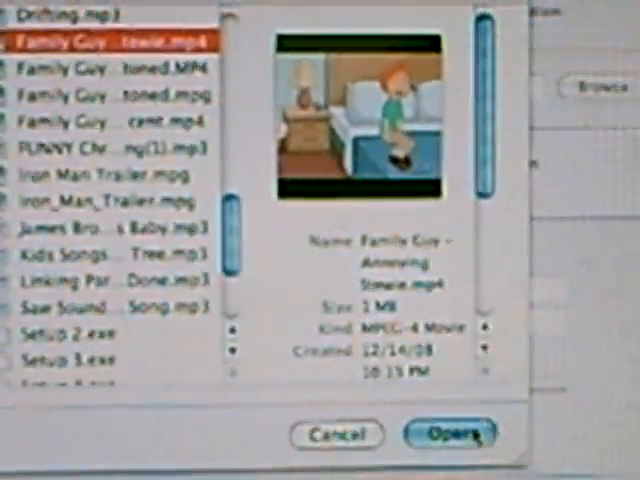
Encode the Annoying Stewie clip to MP4 on the Desktop and acknowledge the queue-done alert
{"action": "left_click", "coordinate": [460, 436]}
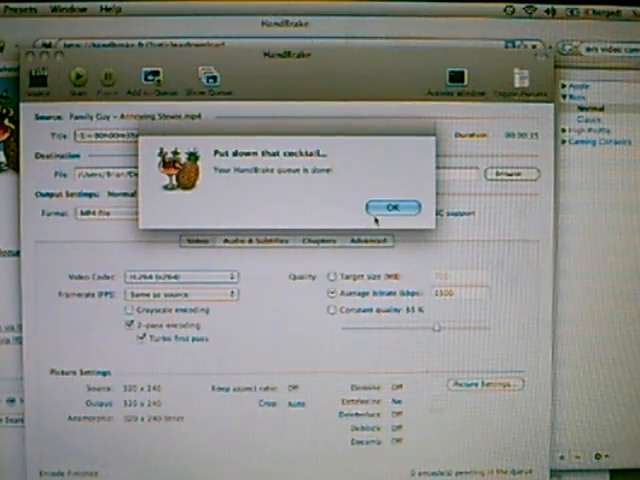
{"action": "left_click", "coordinate": [392, 208]}
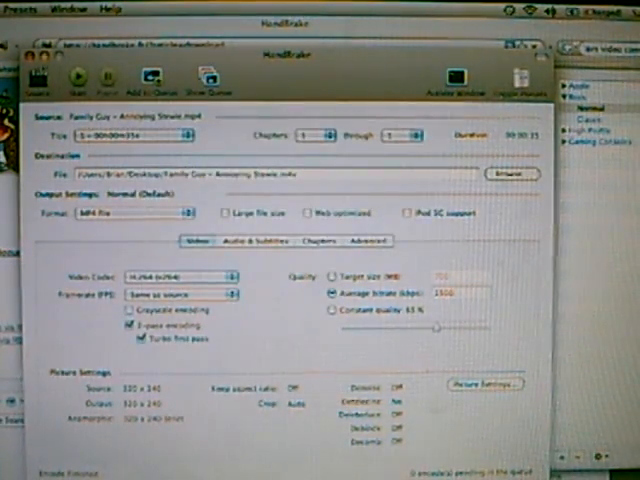